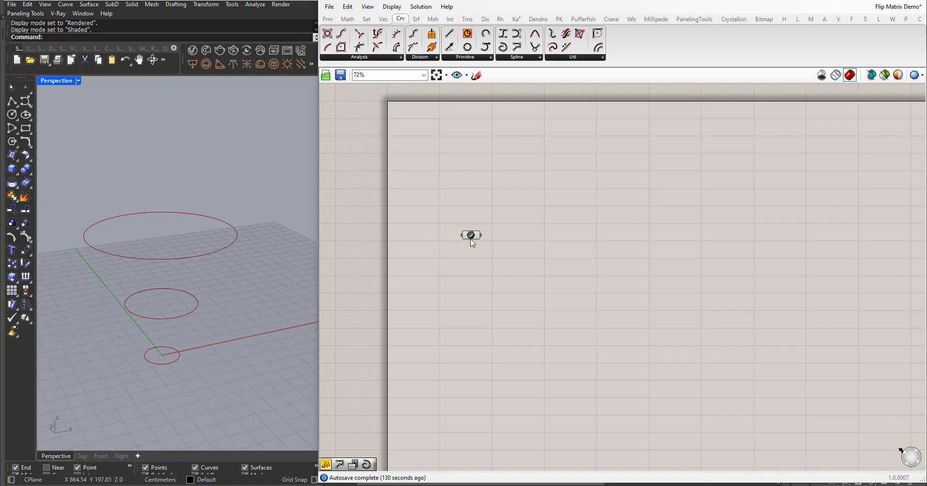
Feed the three circles into Divide Curve with a Number Slider of 8 on Count.
click(472, 236)
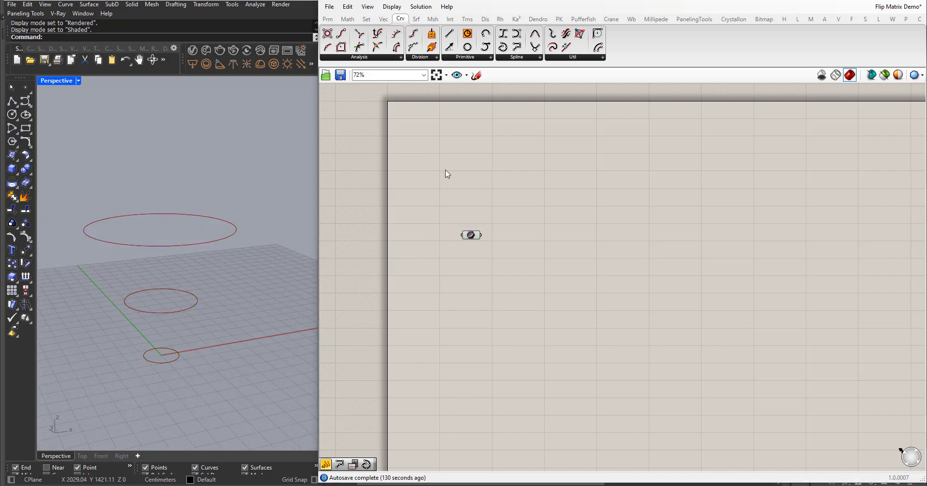
mouse_move(446, 123)
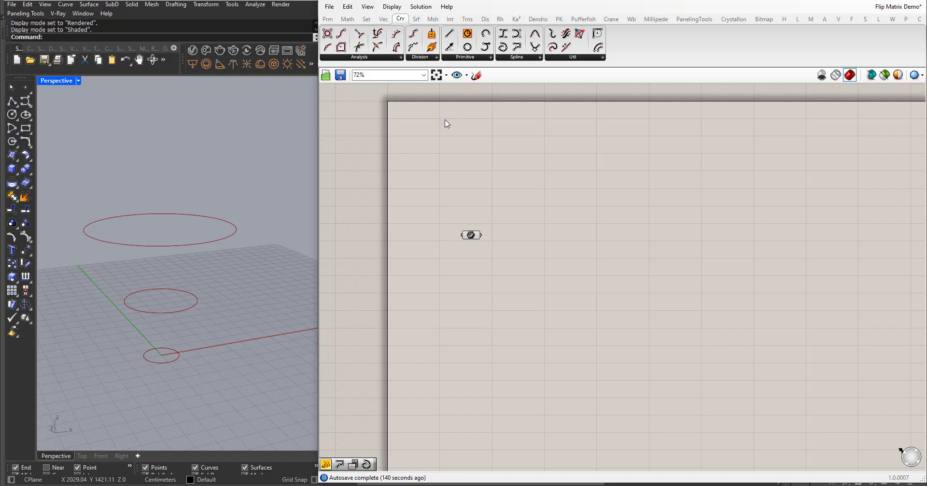
mouse_move(468, 63)
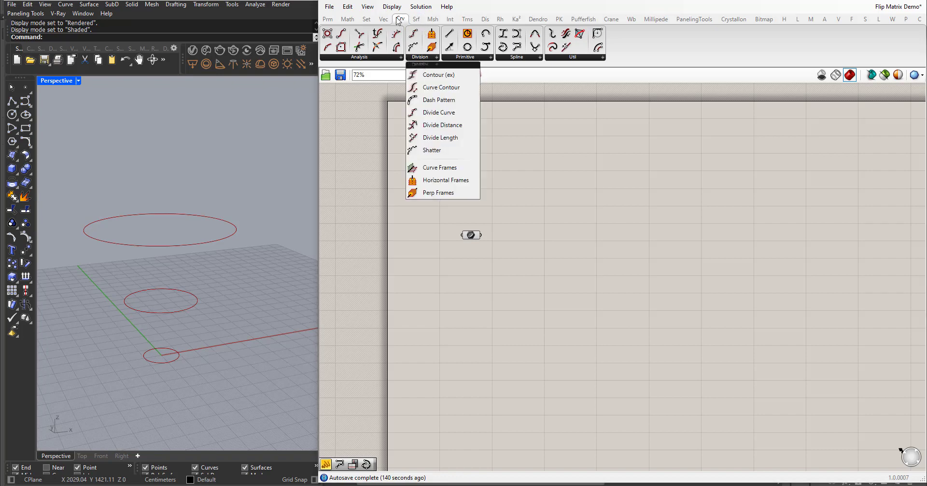
click(439, 112)
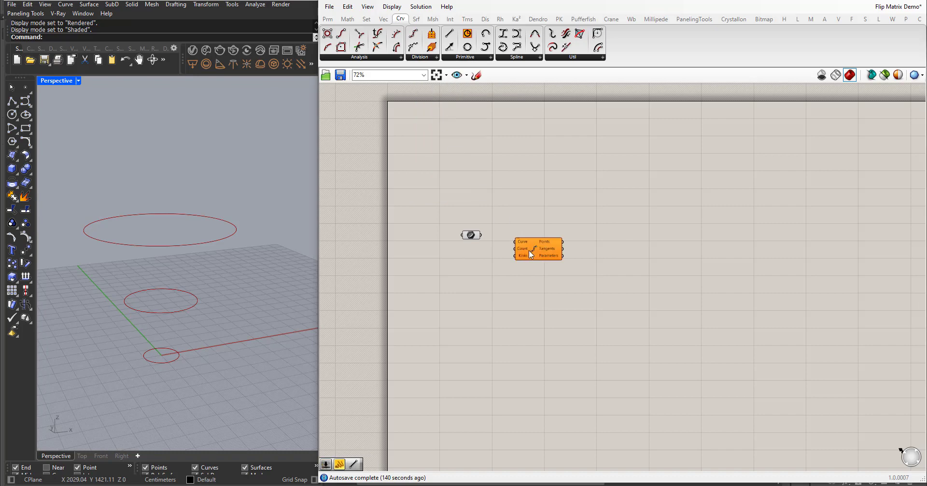
drag(478, 236, 515, 243)
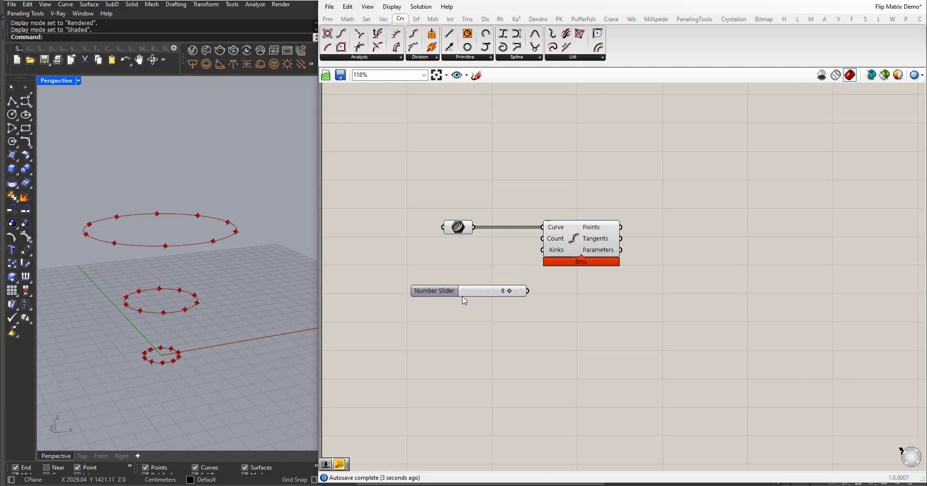
drag(434, 290, 434, 244)
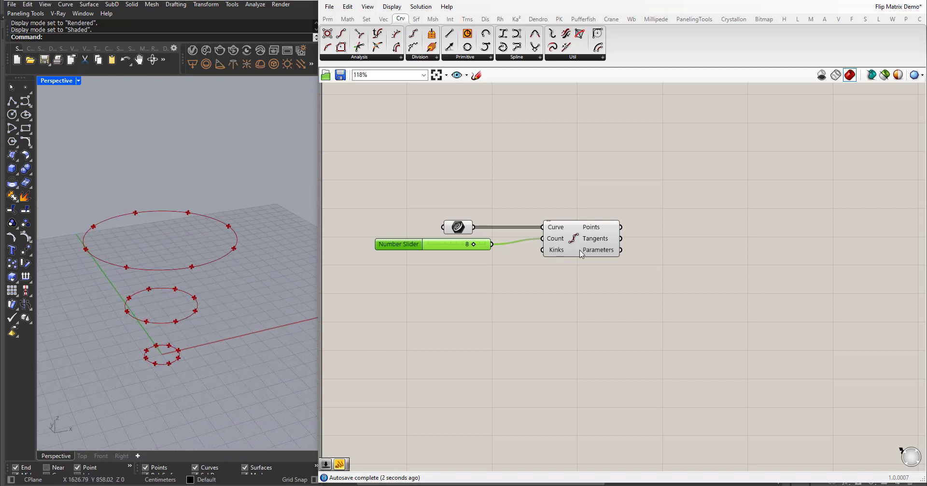
Show the division points in a Panel as three branches of eight coordinates, circles hidden.
click(678, 281)
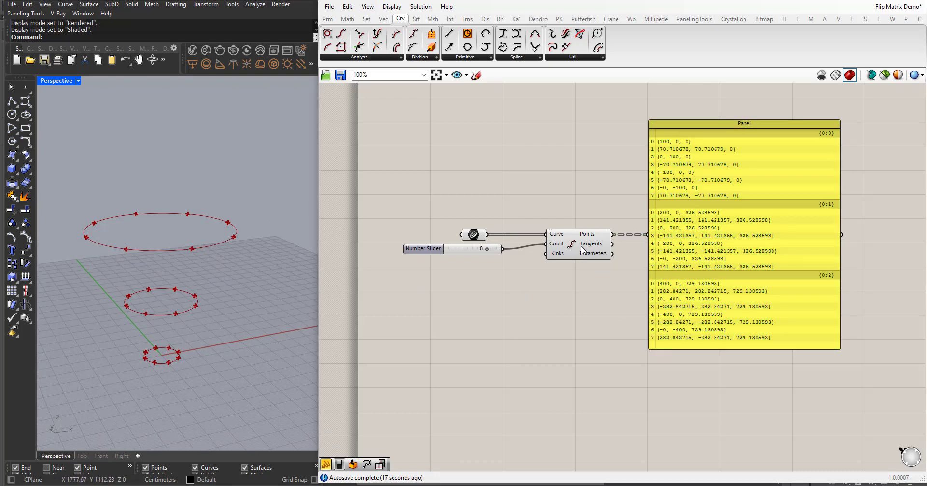
mouse_move(204, 362)
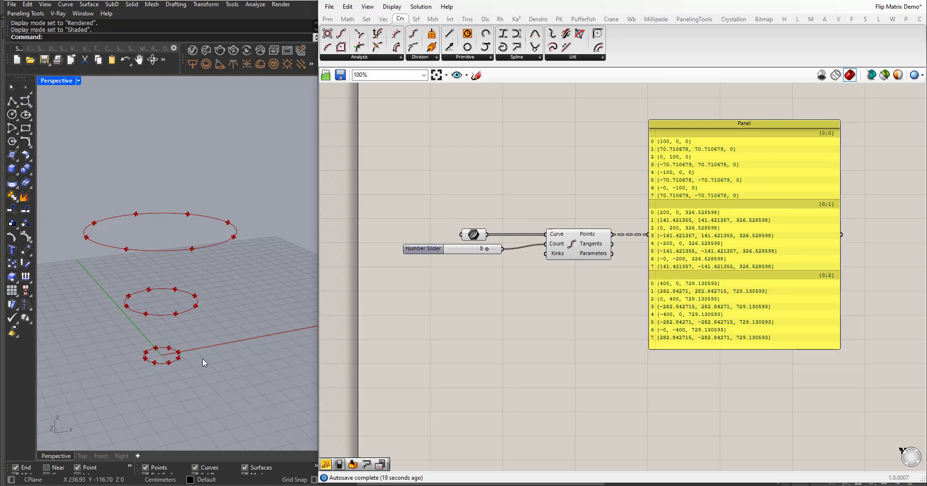
mouse_move(146, 360)
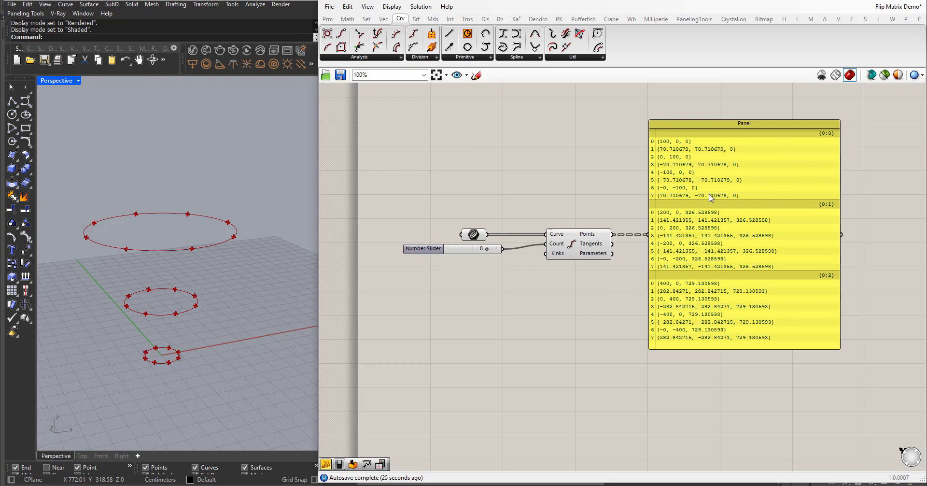
mouse_move(153, 345)
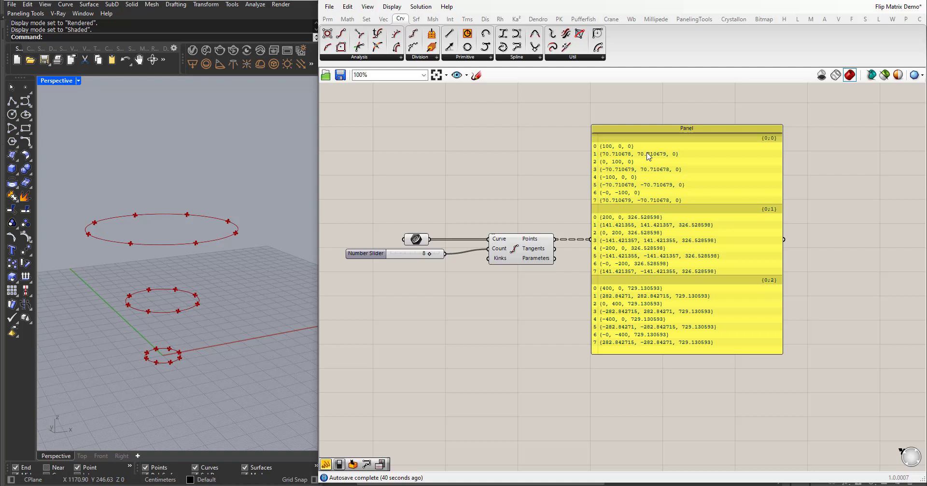
mouse_move(641, 318)
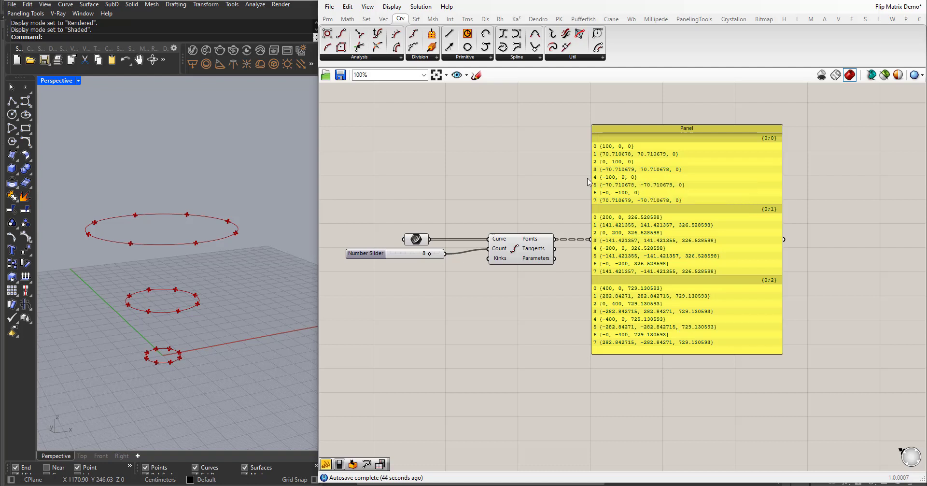
mouse_move(584, 305)
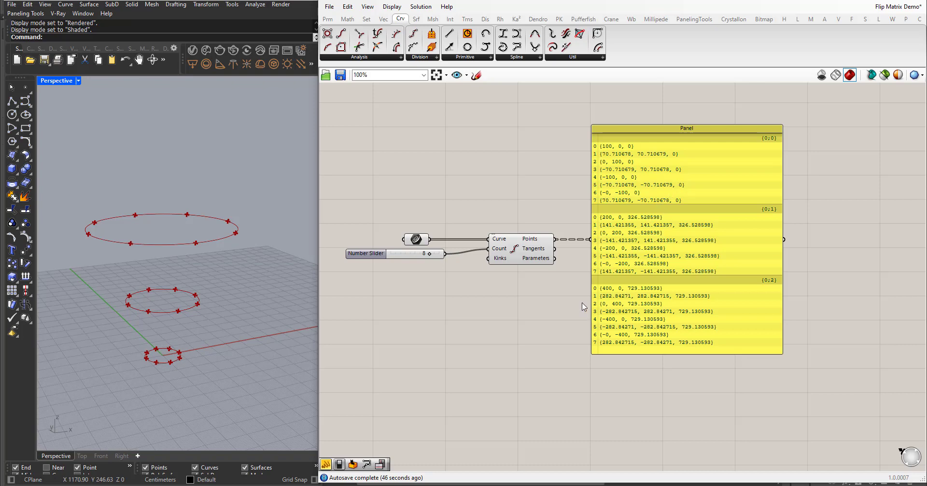
scroll(down, 3)
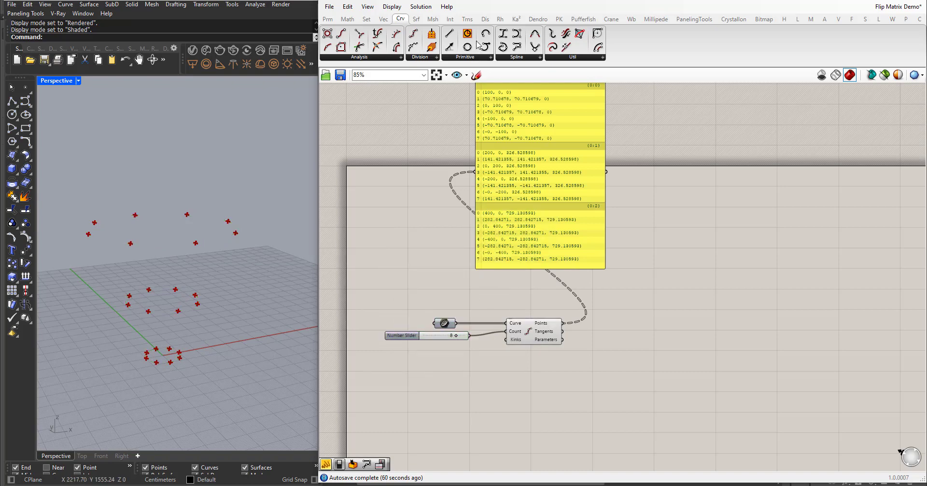
Interpolate closed curves through each circle's points with a Boolean Toggle set True on Periodic.
click(541, 44)
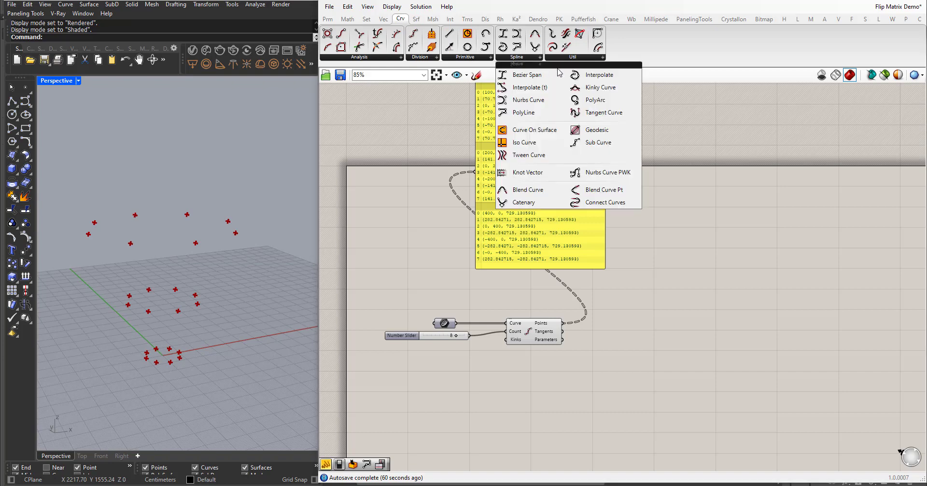
click(527, 99)
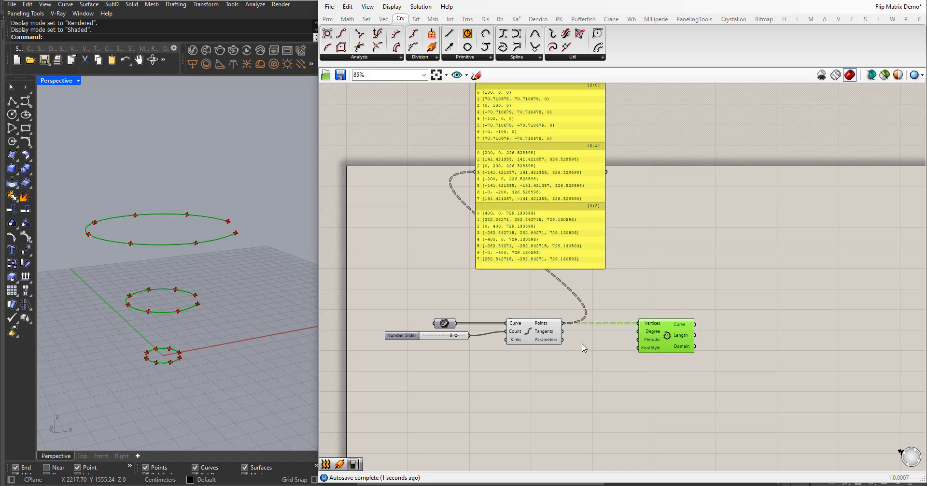
double_click(534, 371)
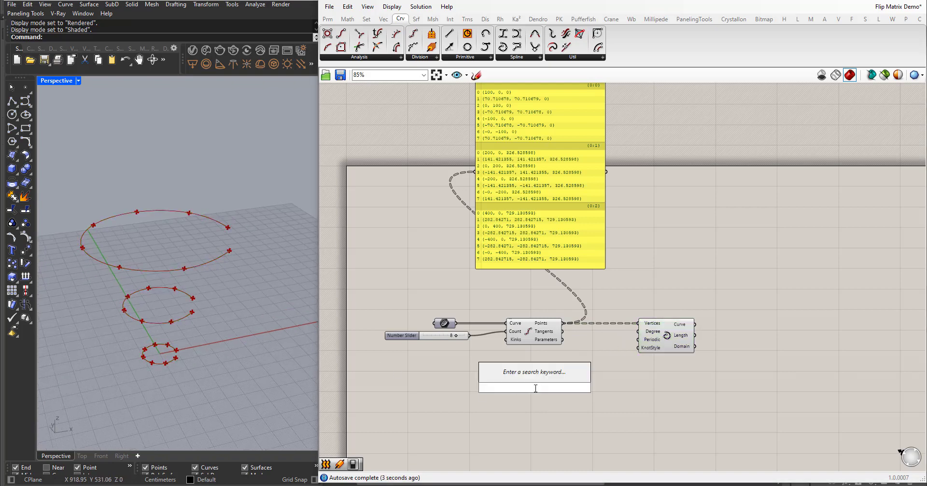
text(boolean)
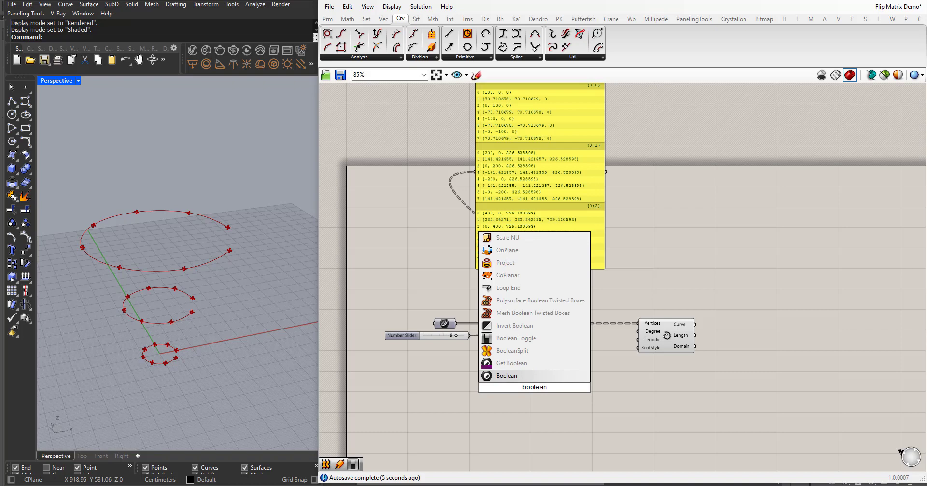
click(516, 337)
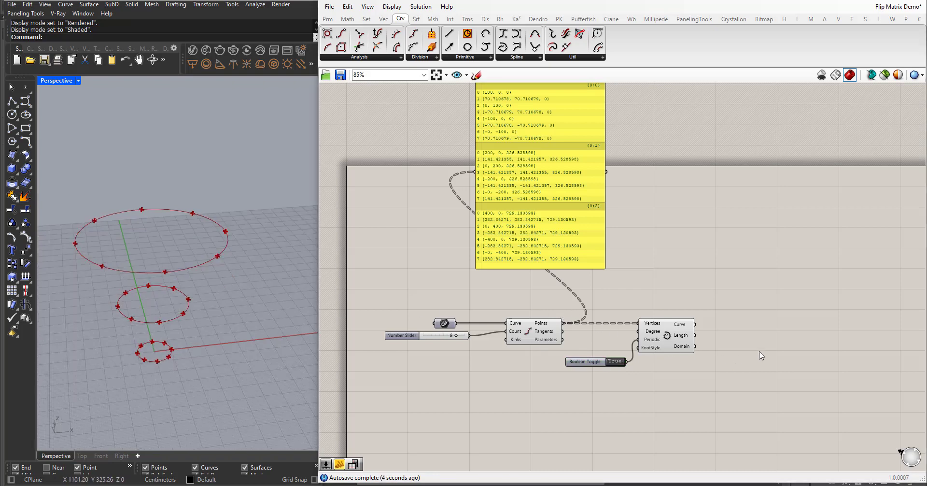
double_click(759, 346)
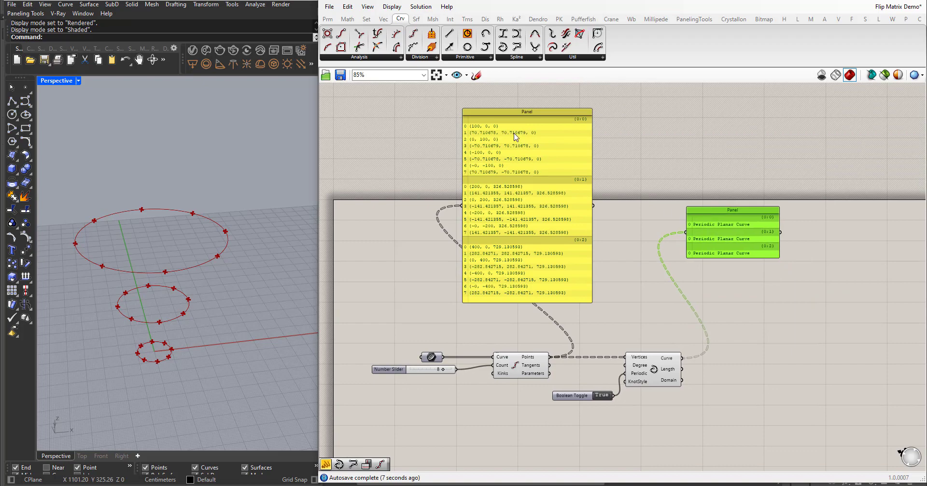
mouse_move(585, 173)
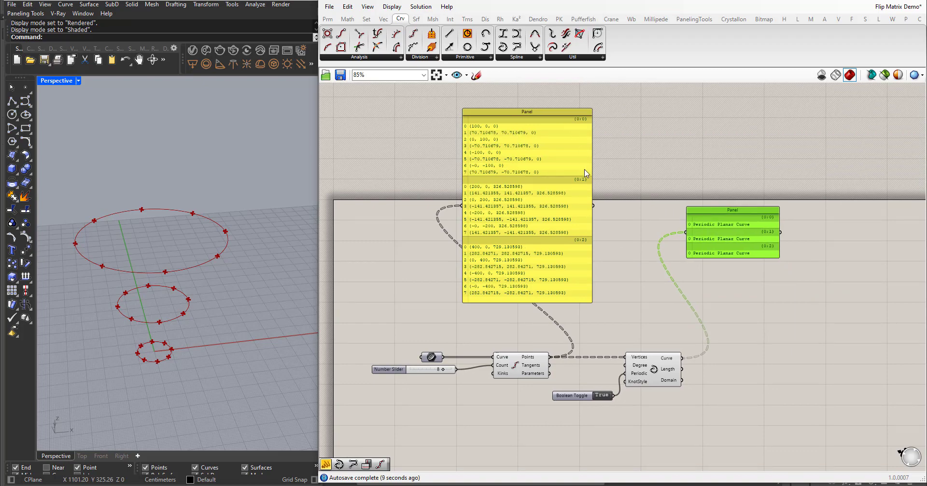
mouse_move(494, 164)
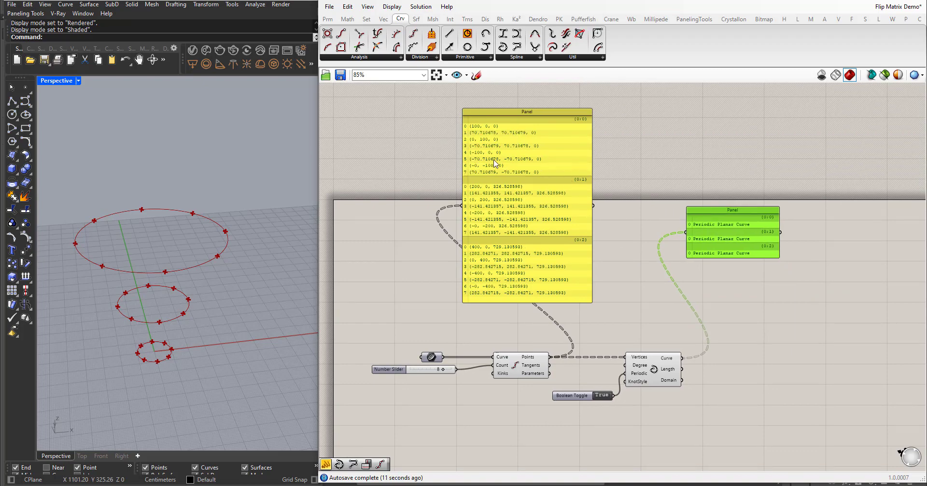
mouse_move(746, 224)
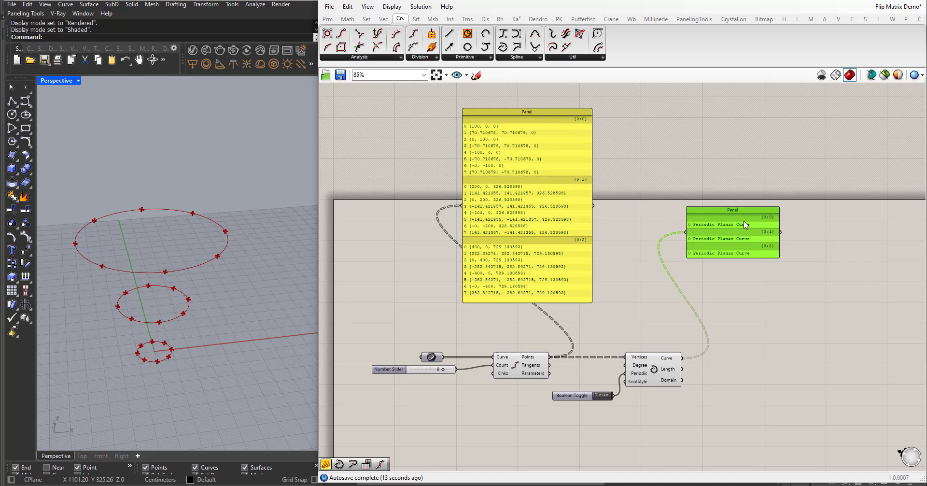
mouse_move(751, 250)
text(flip)
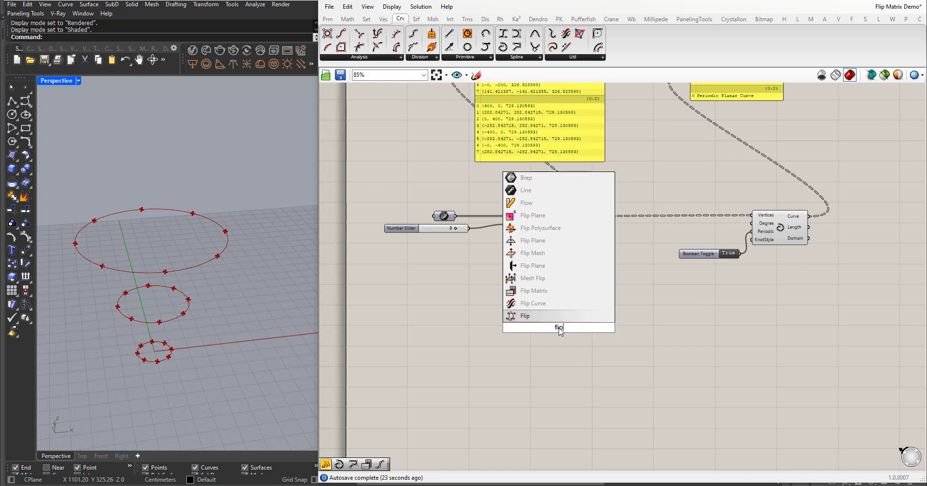
Flip Matrix the divided points into a second Interpolate with Periodic False for open vertical curves.
click(524, 315)
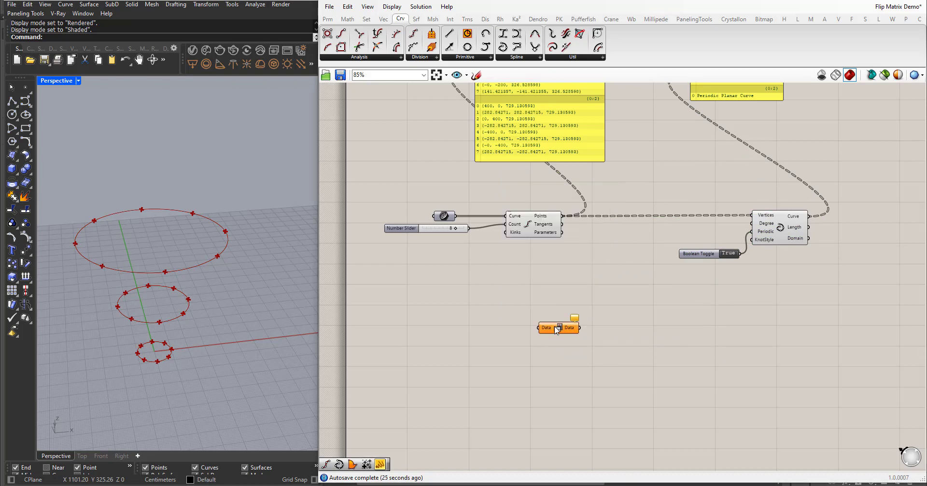
drag(557, 327, 611, 312)
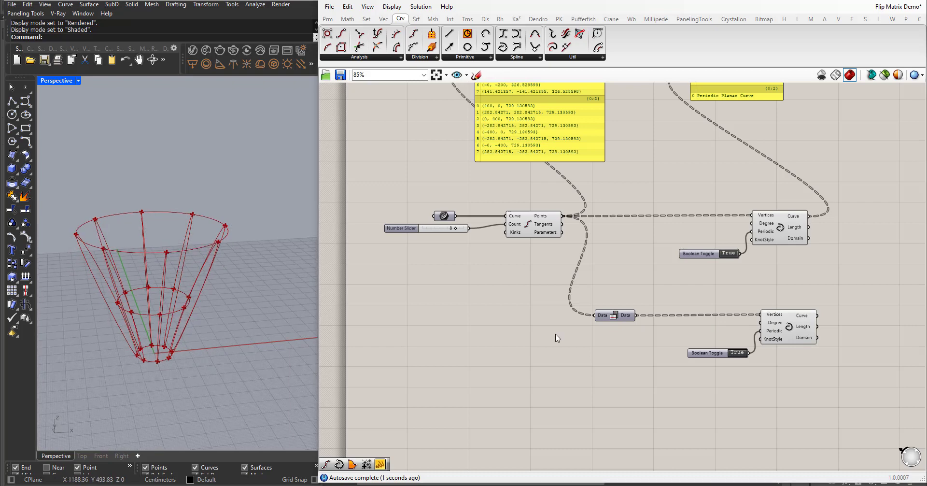
click(736, 353)
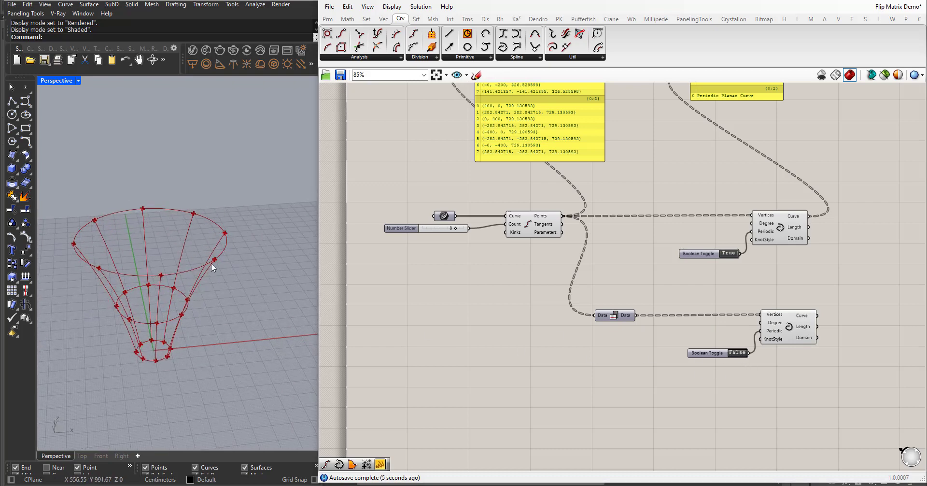
scroll(down, 3)
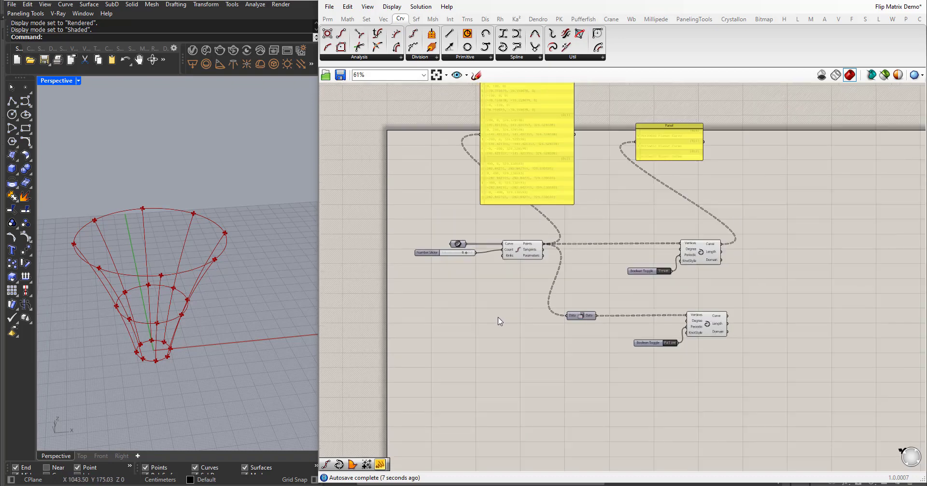
scroll(down, 3)
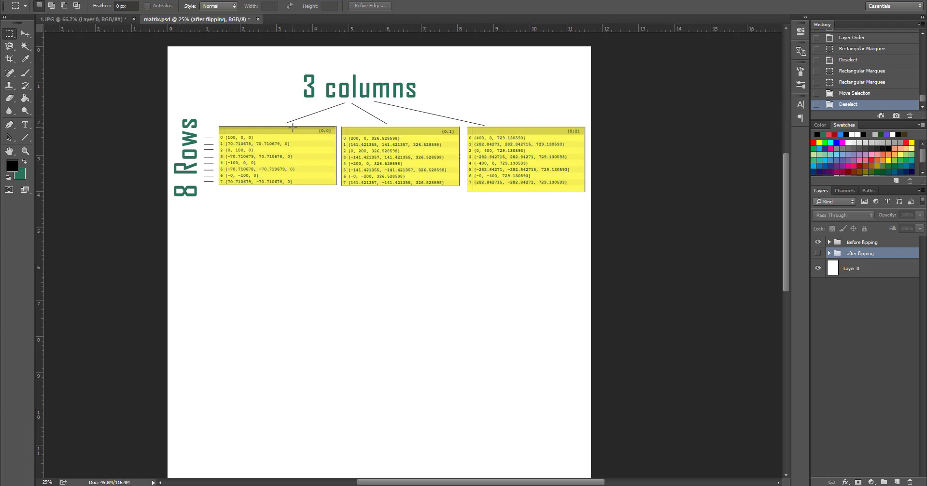
mouse_move(255, 135)
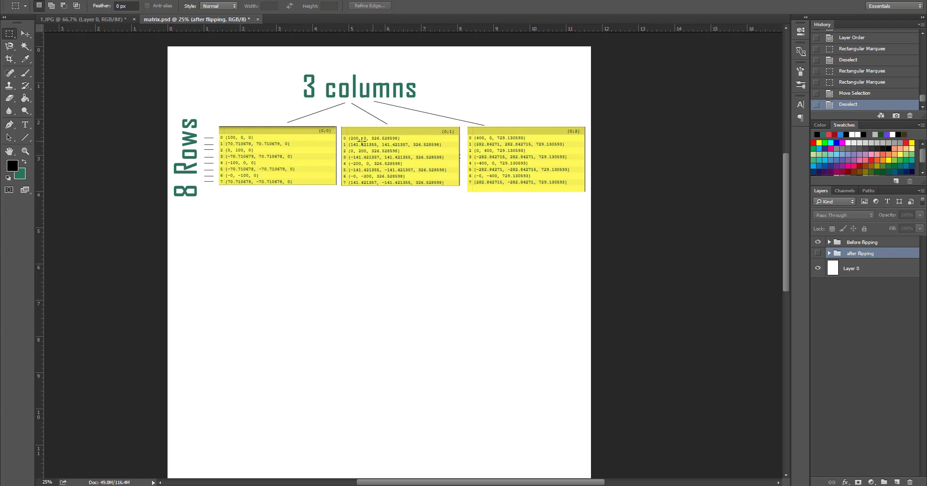
mouse_move(283, 132)
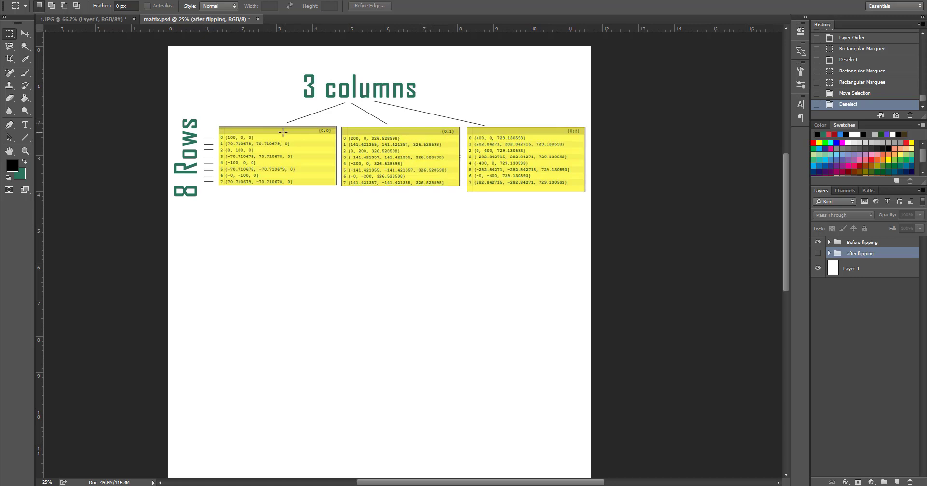
mouse_move(493, 118)
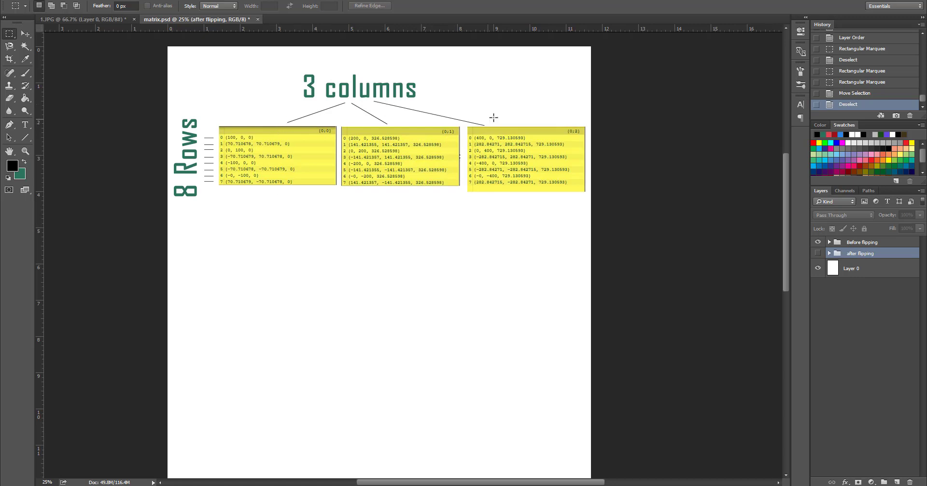
mouse_move(196, 139)
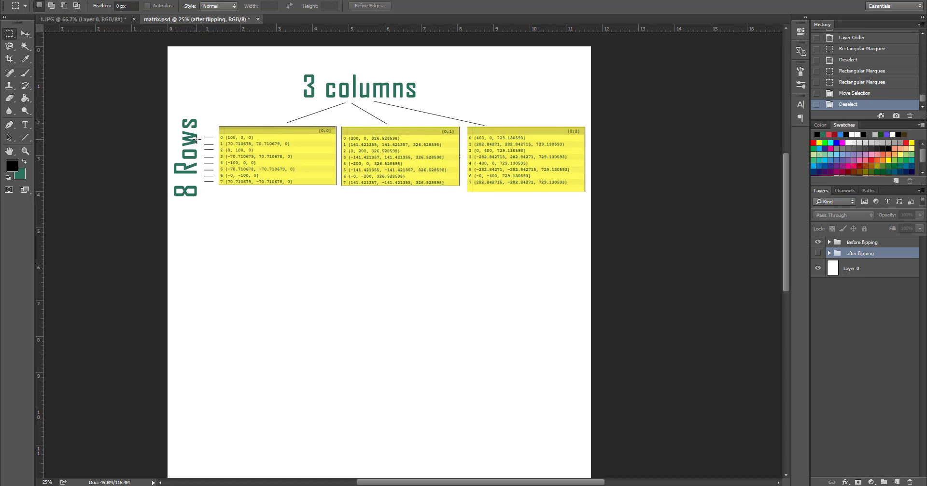
mouse_move(255, 176)
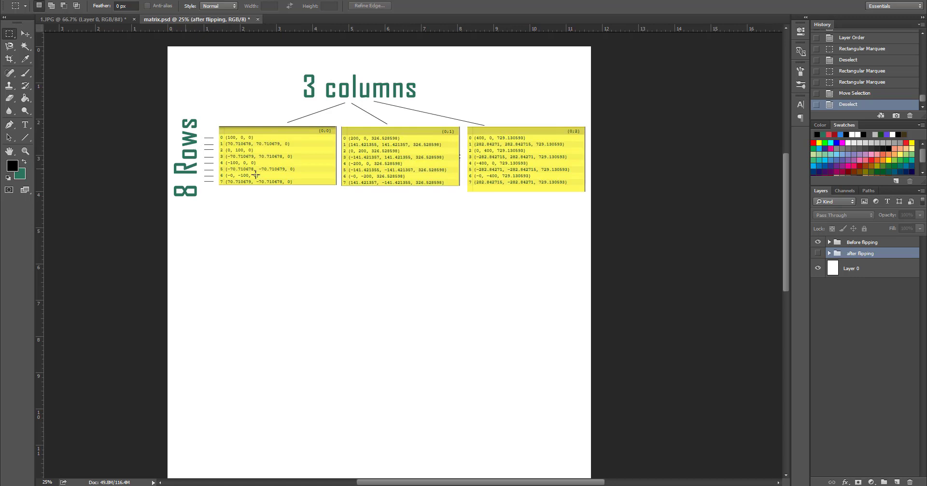
mouse_move(452, 213)
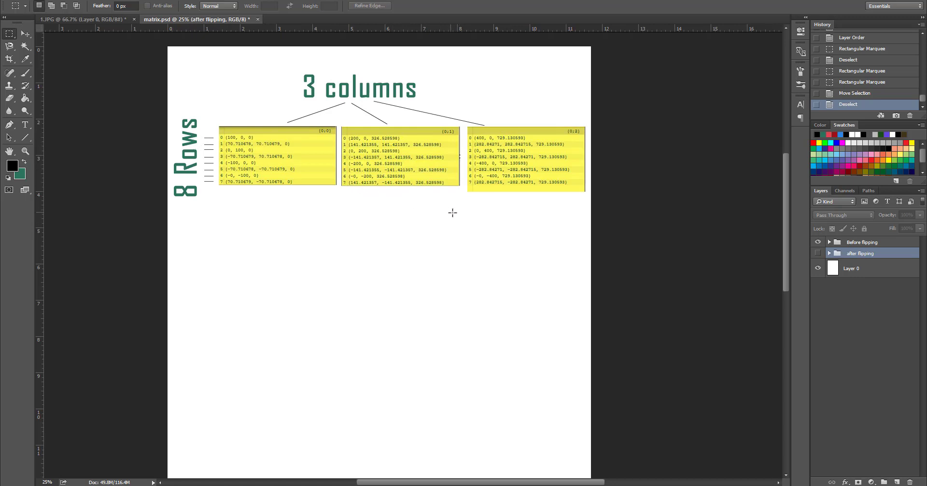
mouse_move(226, 156)
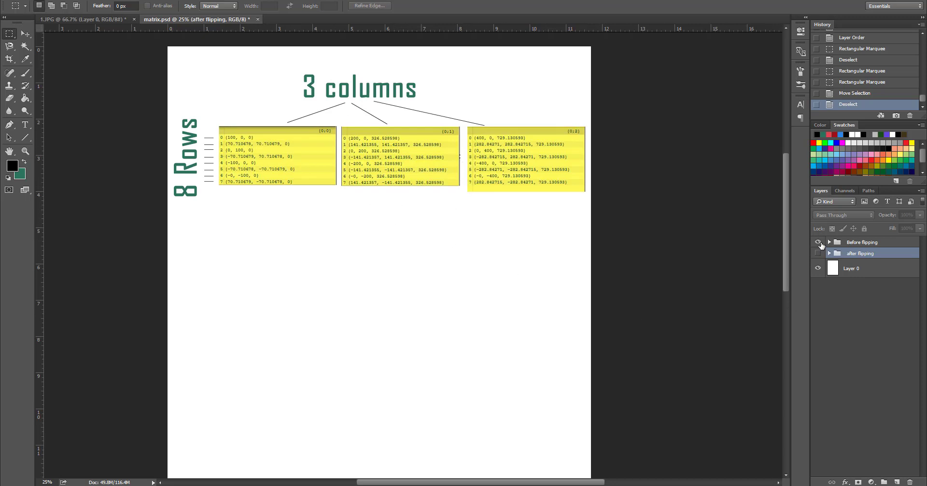
Make the 'after flipping' layer group visible to show the Flipped Matrix diagram.
click(818, 253)
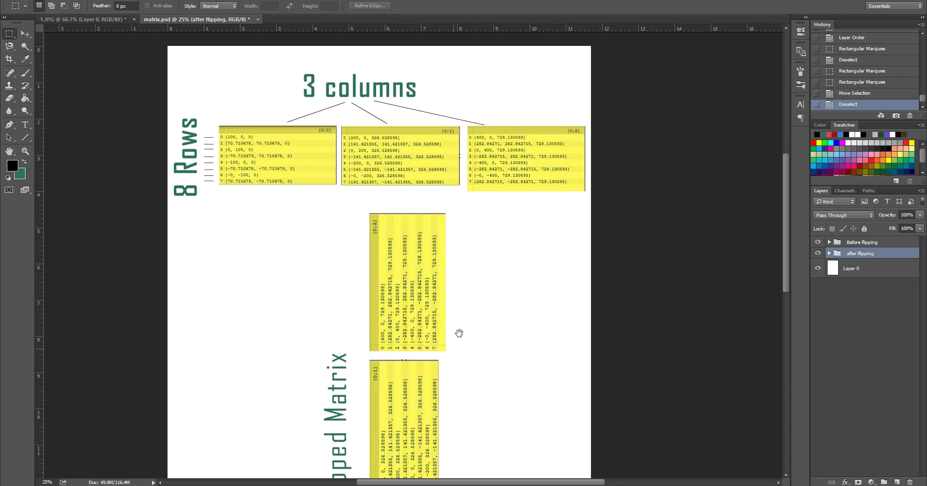
scroll(down, 3)
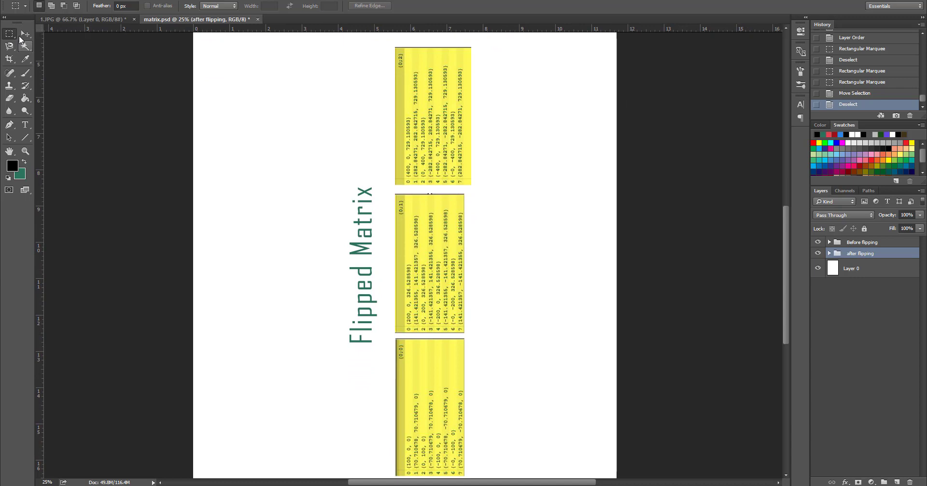
mouse_move(401, 68)
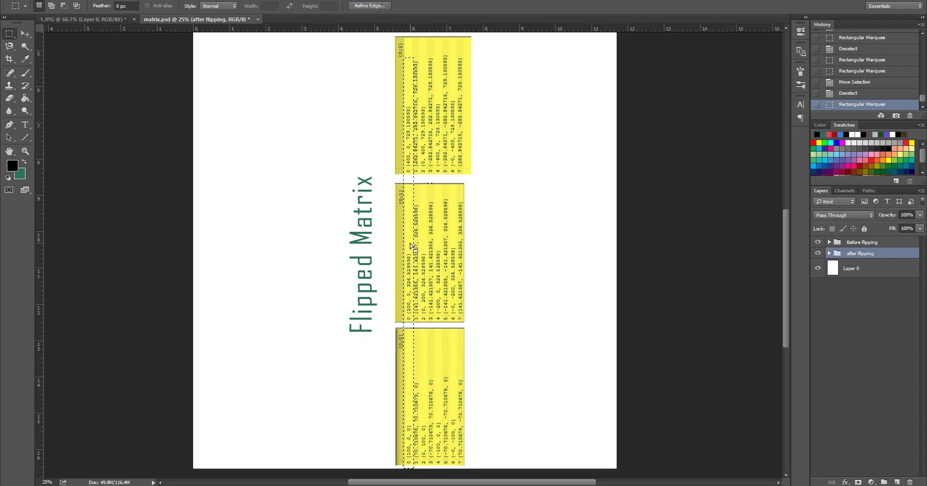
scroll(up, 3)
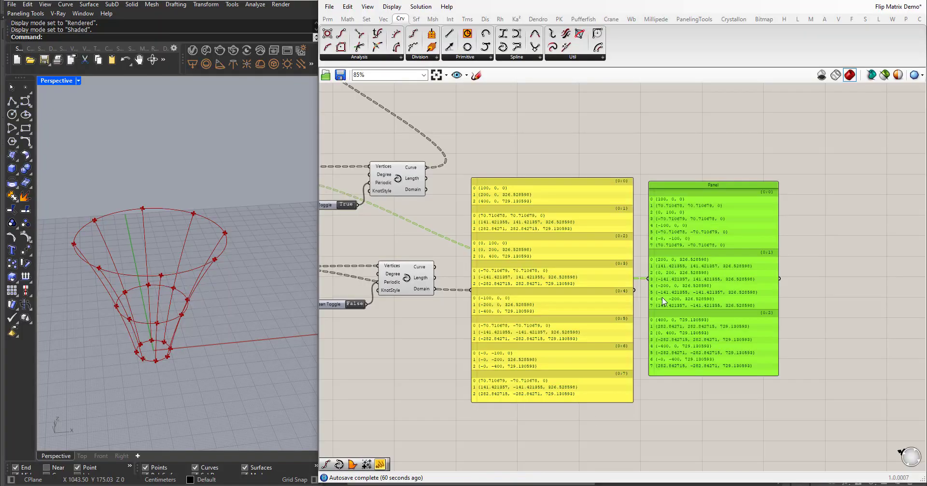
mouse_move(472, 199)
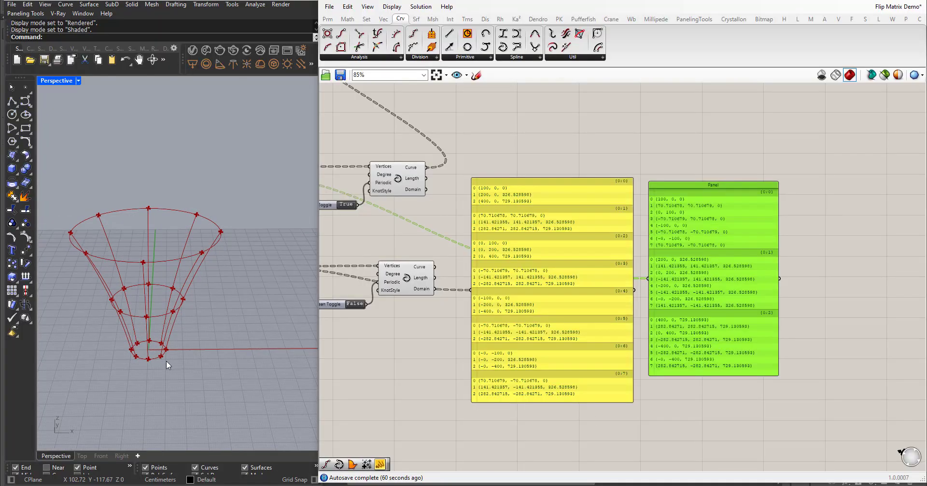
mouse_move(412, 362)
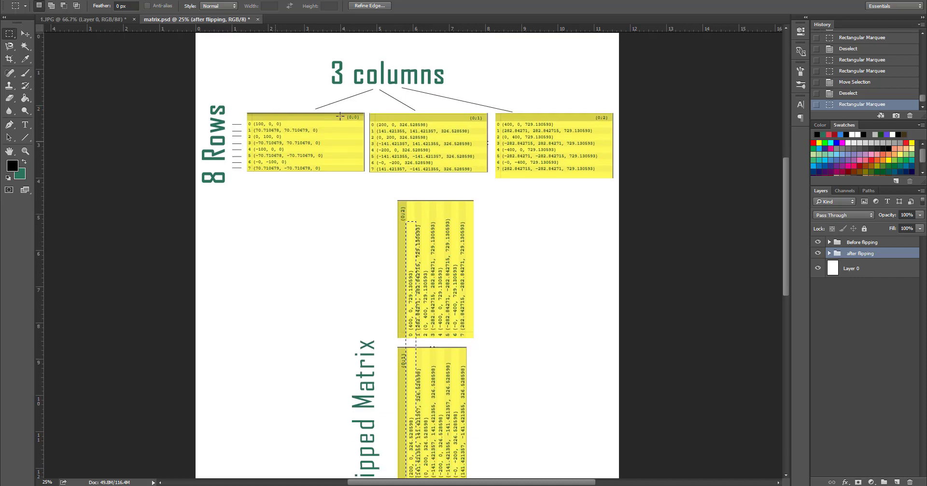
scroll(down, 3)
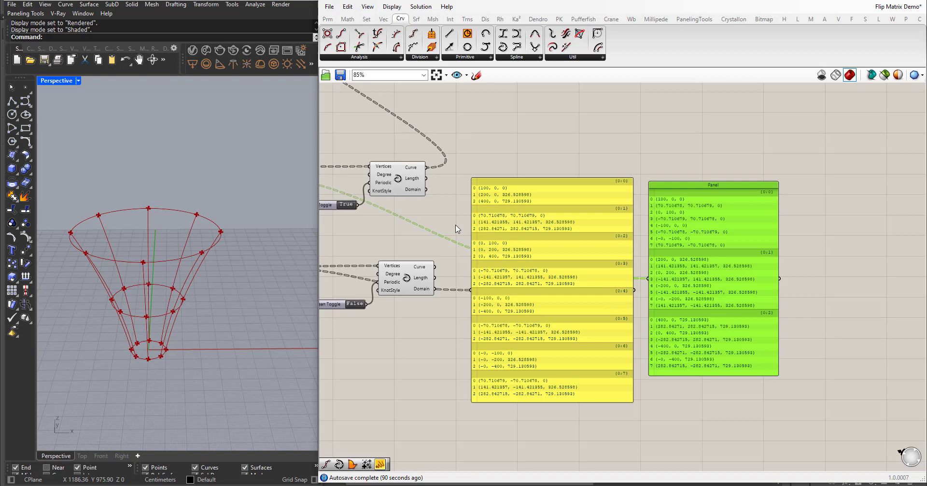
mouse_move(550, 298)
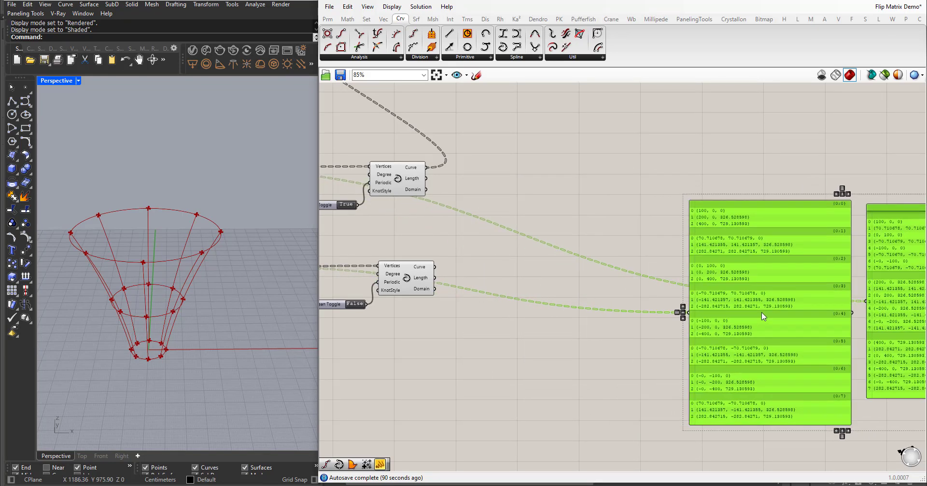
Wire the flipped curve output into a new Panel listing eight planar-curve branches.
click(523, 356)
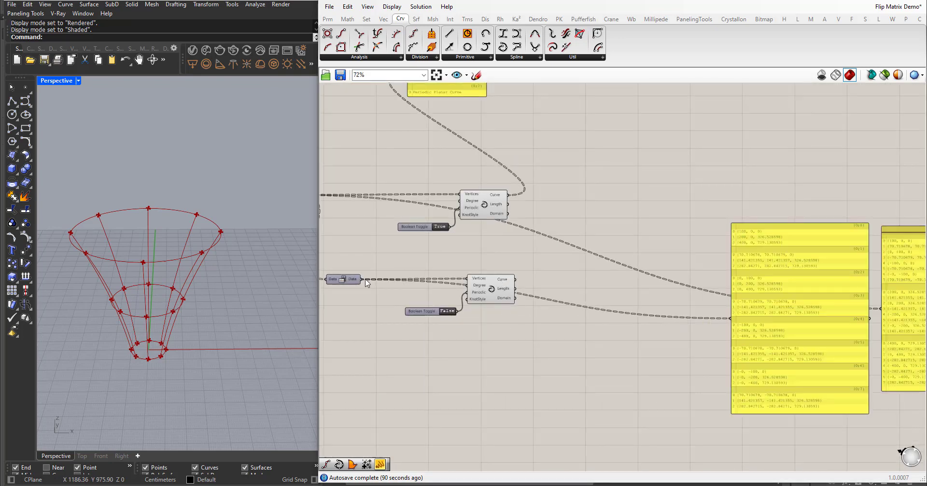
double_click(571, 348)
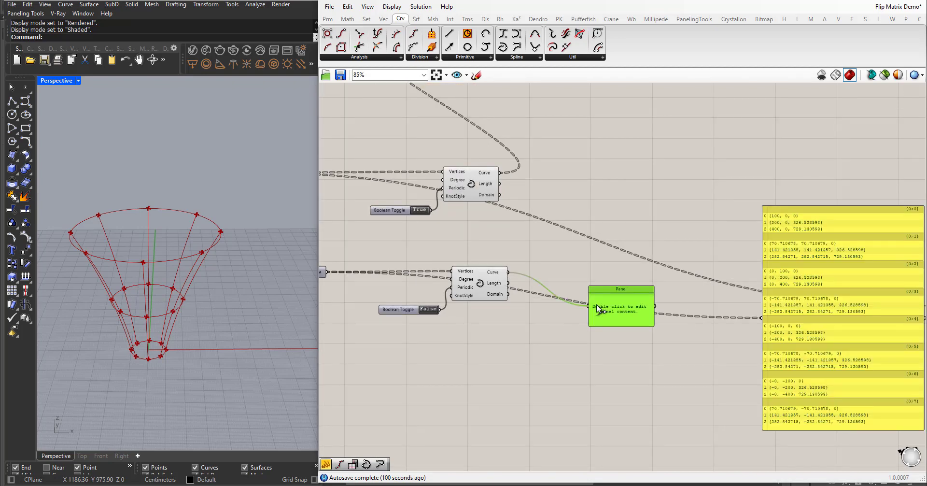
double_click(621, 307)
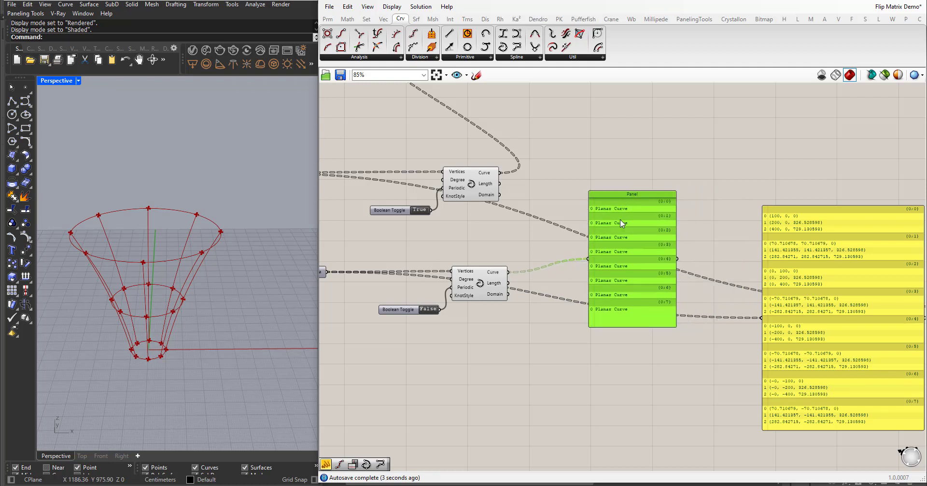
mouse_move(618, 366)
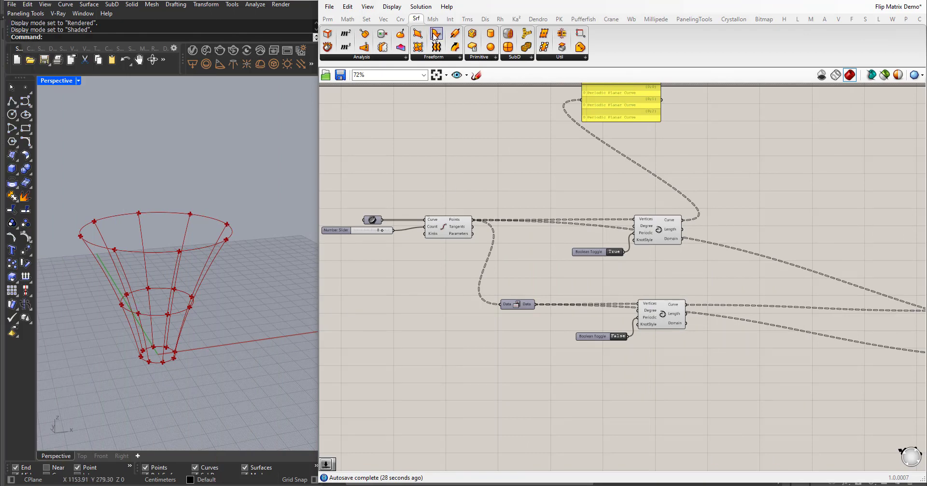
mouse_move(437, 34)
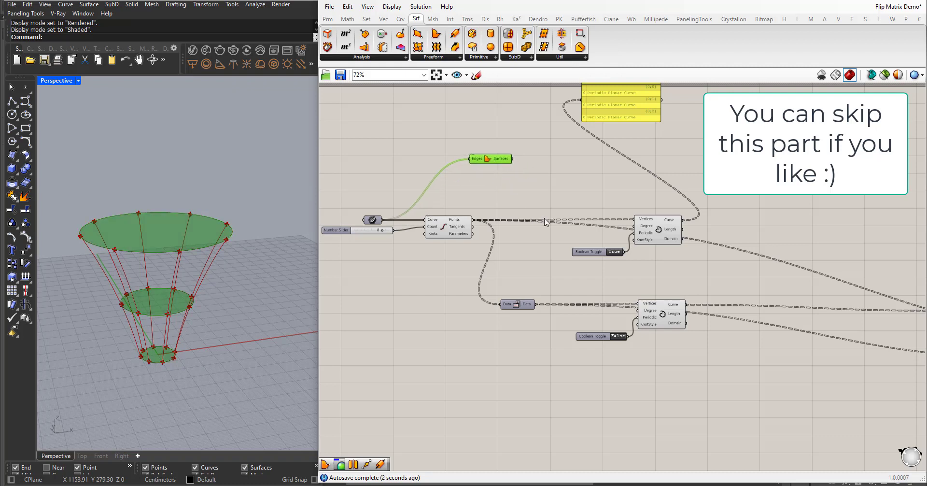
Pipe the curves with a radius Number Slider ranging 0 to 2, set to 1.
double_click(724, 226)
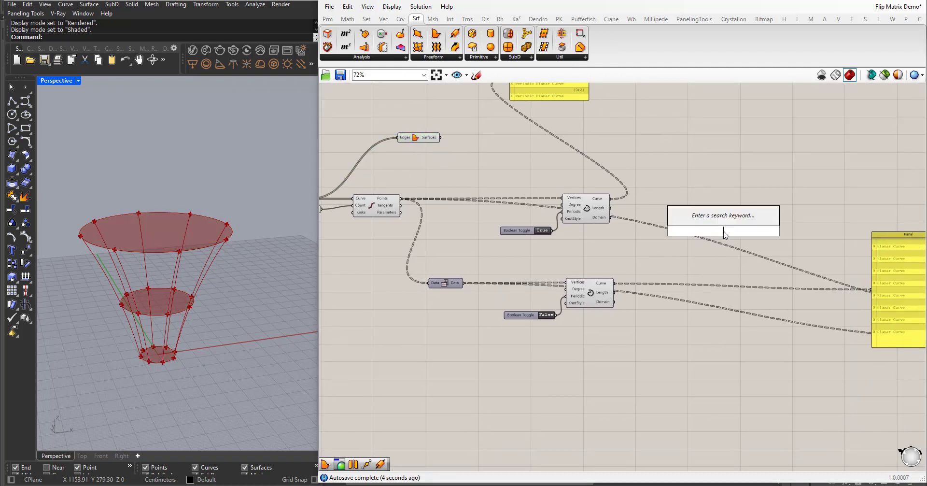
text(pipe)
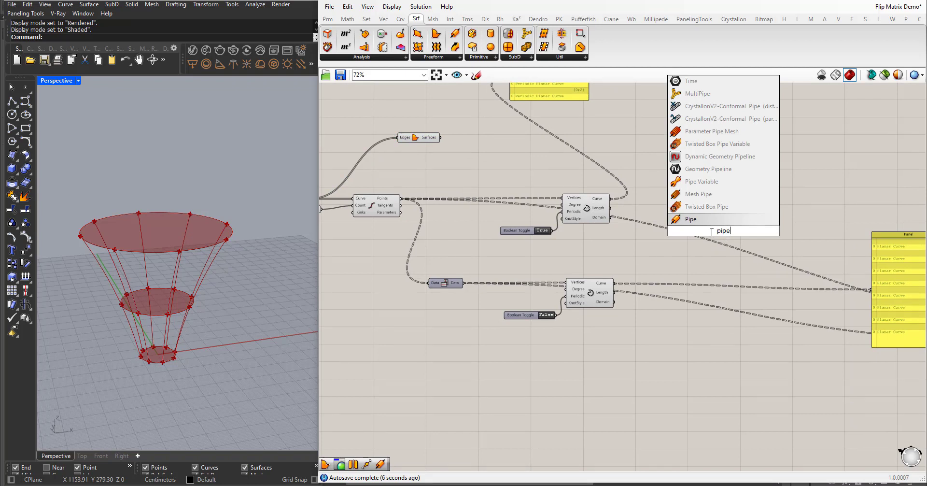
click(689, 219)
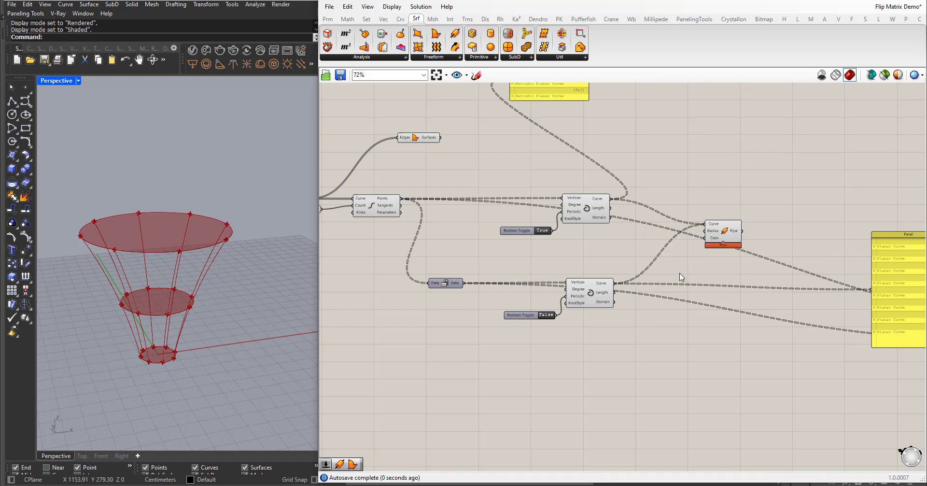
double_click(680, 273)
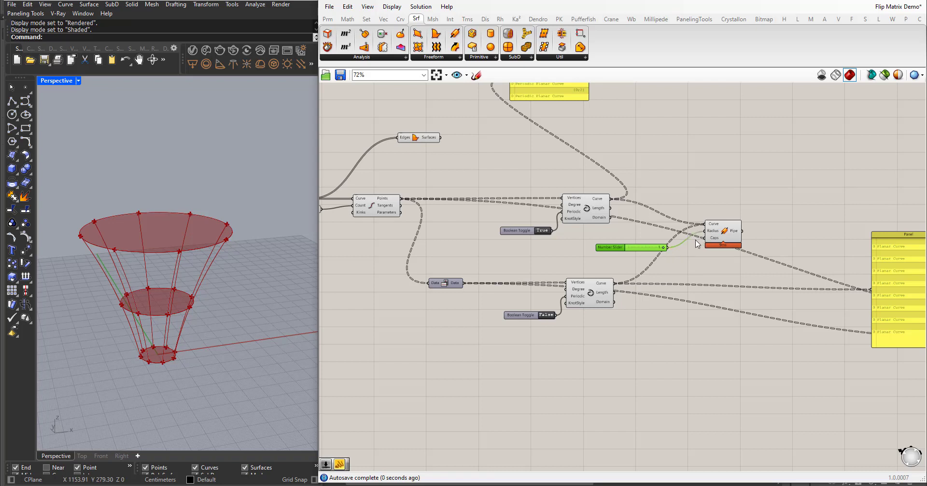
double_click(609, 248)
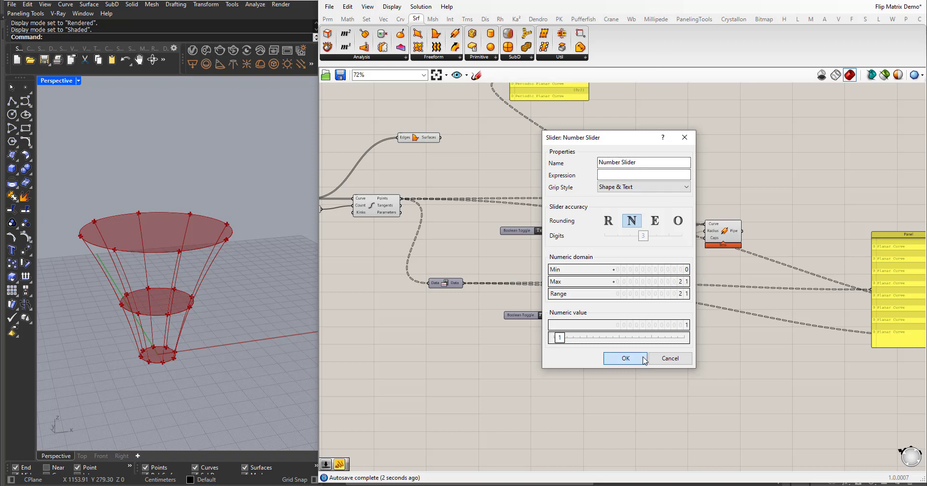
click(625, 358)
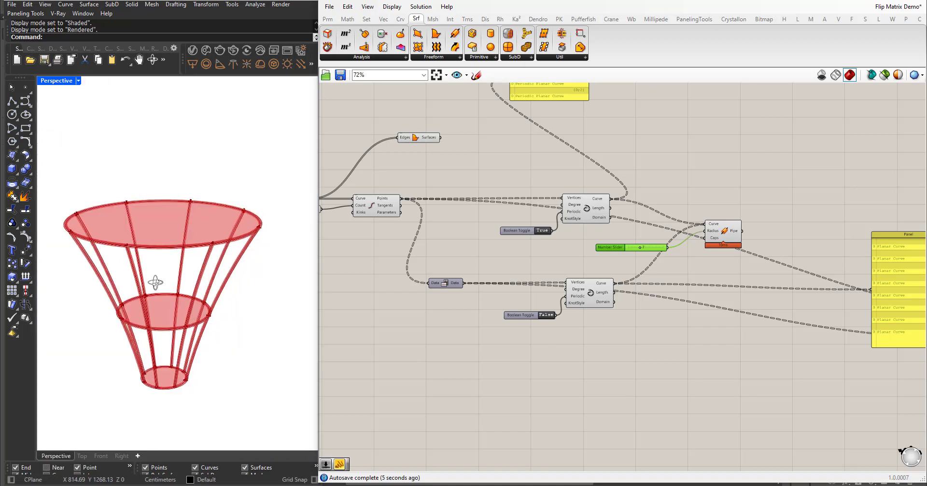
Render the pipes through a Custom Preview with a Colour Swatch material.
double_click(797, 220)
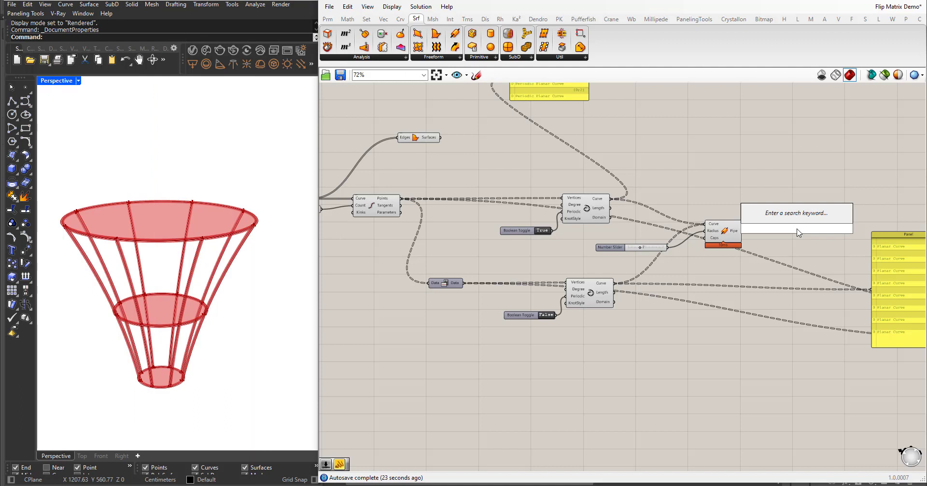
text(pre)
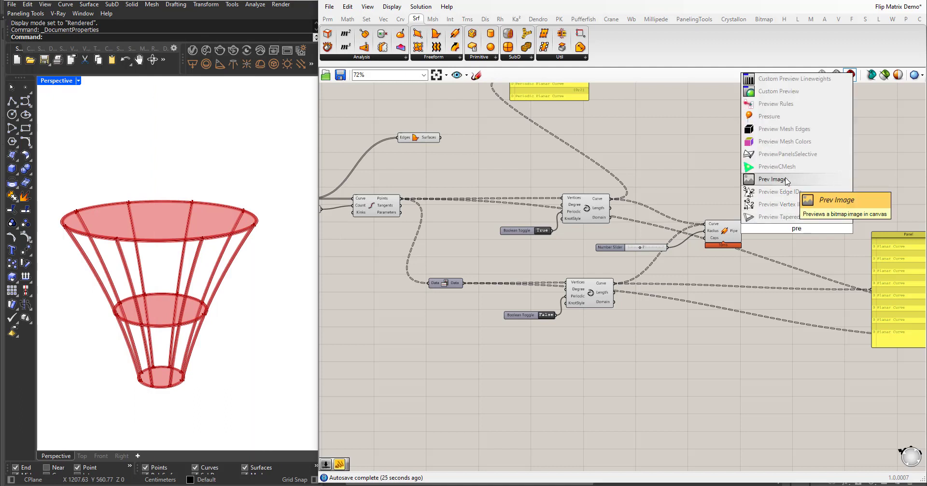
mouse_move(784, 120)
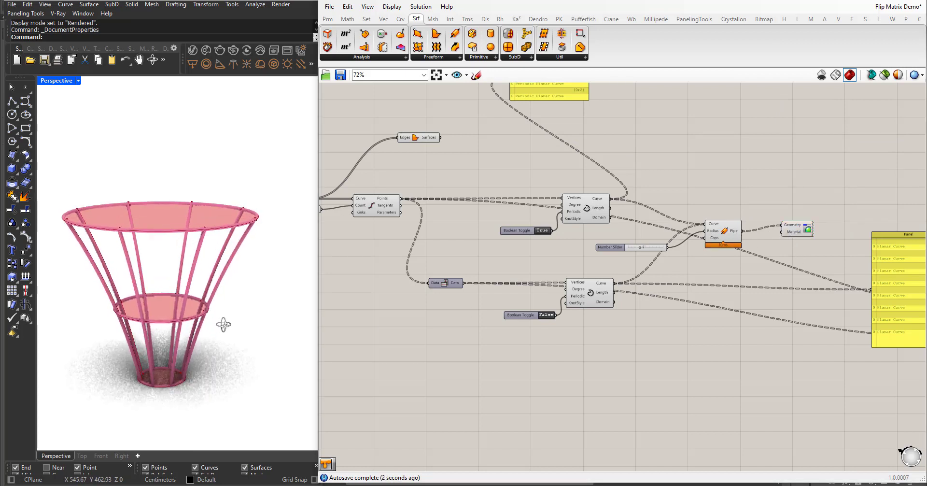
drag(223, 324, 176, 306)
text(swa)
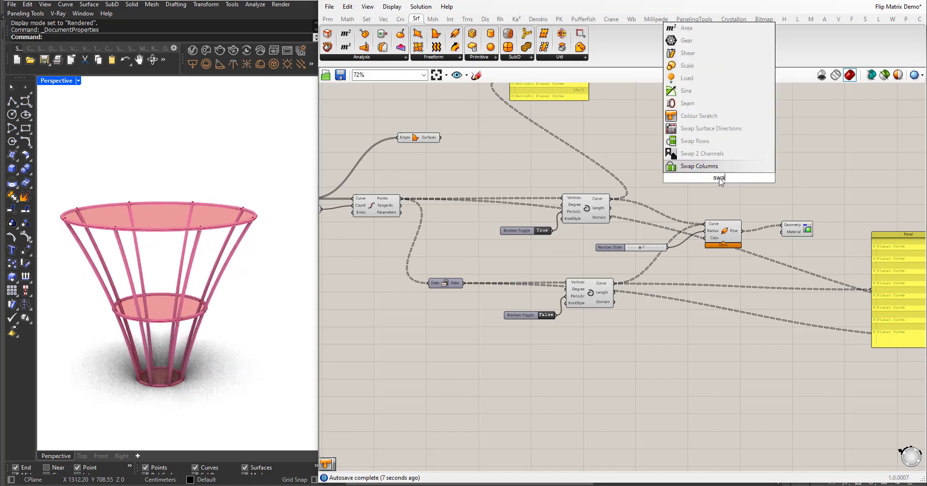
click(698, 115)
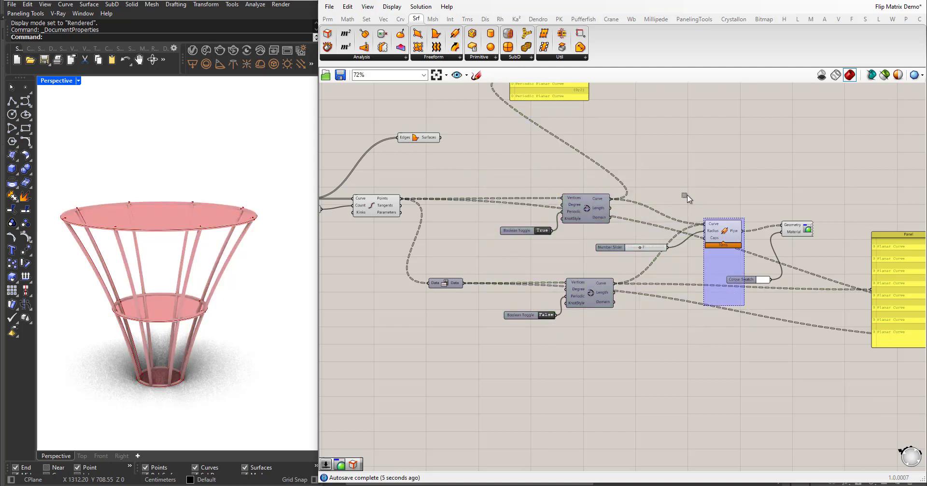
click(523, 253)
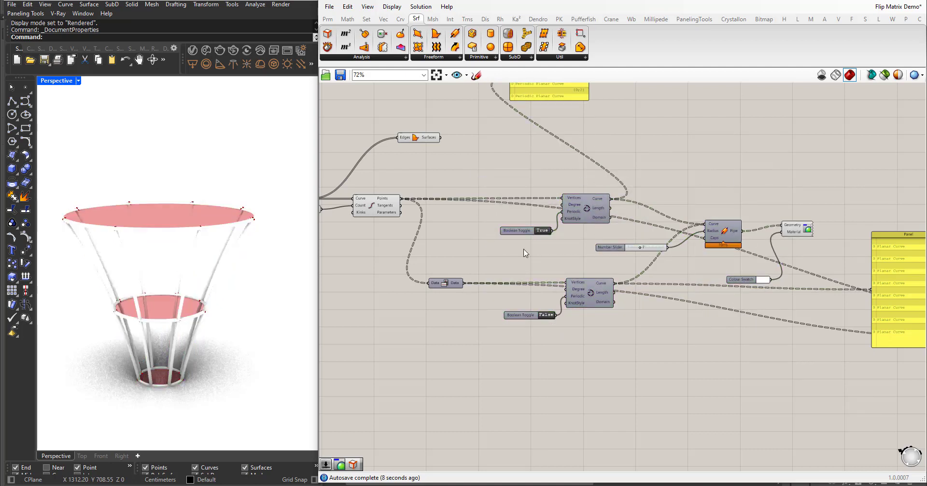
Colour the pipes muted green and the boundary surfaces pale translucent teal in separate swatches.
click(740, 279)
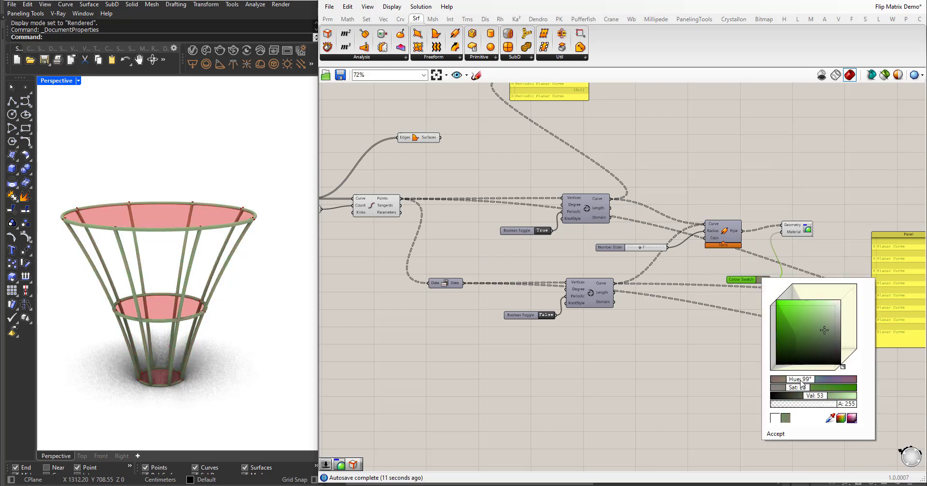
click(827, 326)
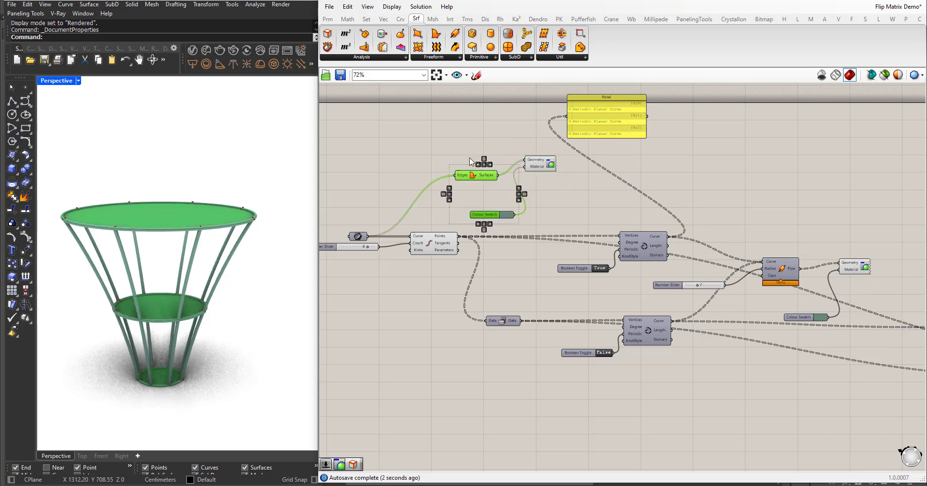
double_click(396, 223)
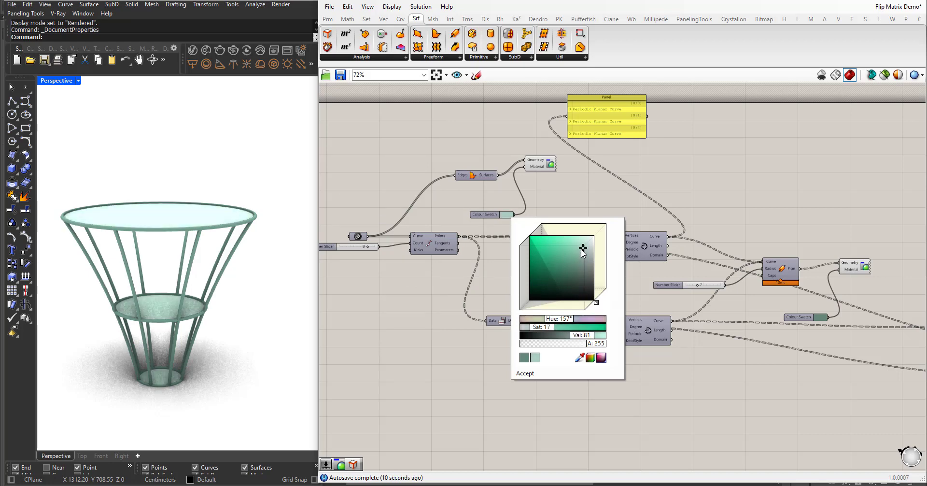
click(524, 373)
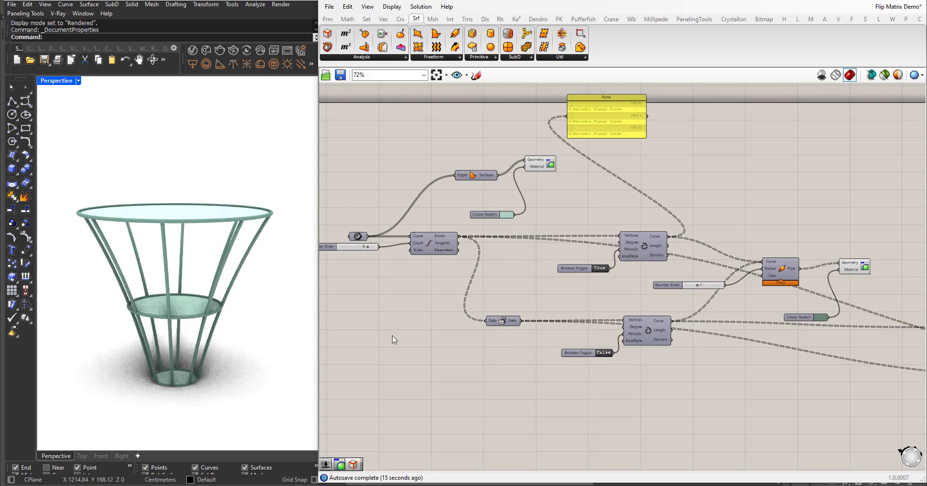
mouse_move(437, 329)
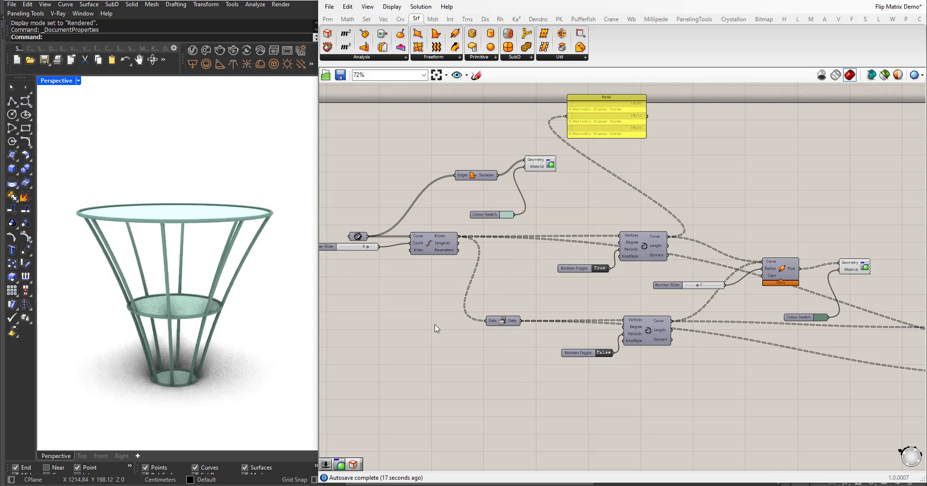